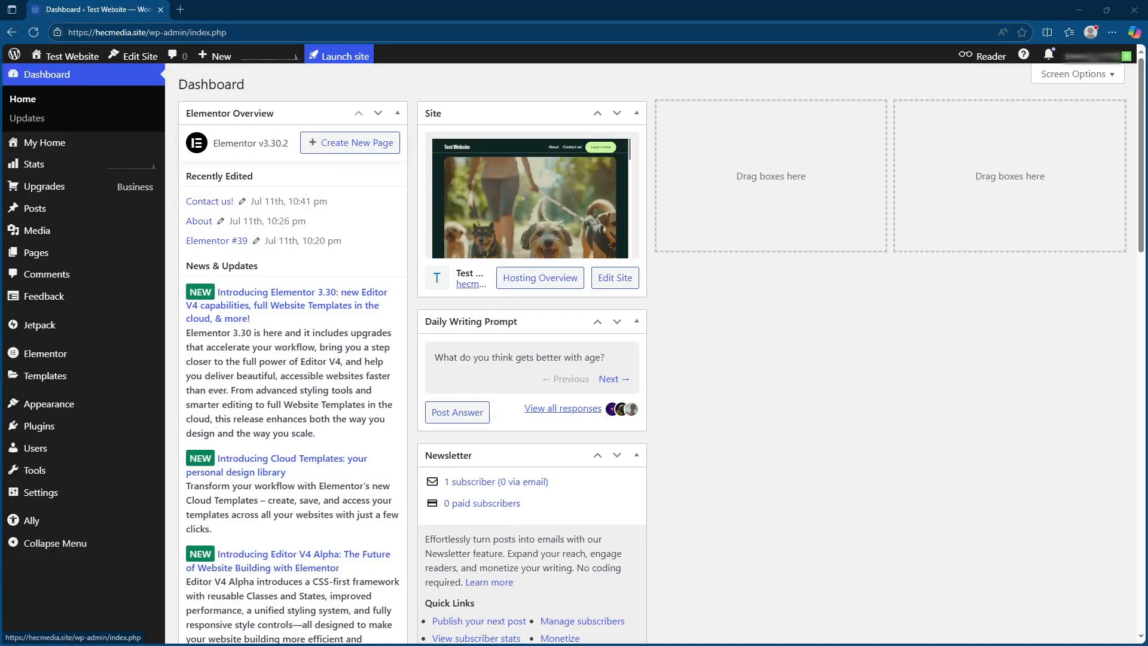
pyautogui.moveTo(149, 47)
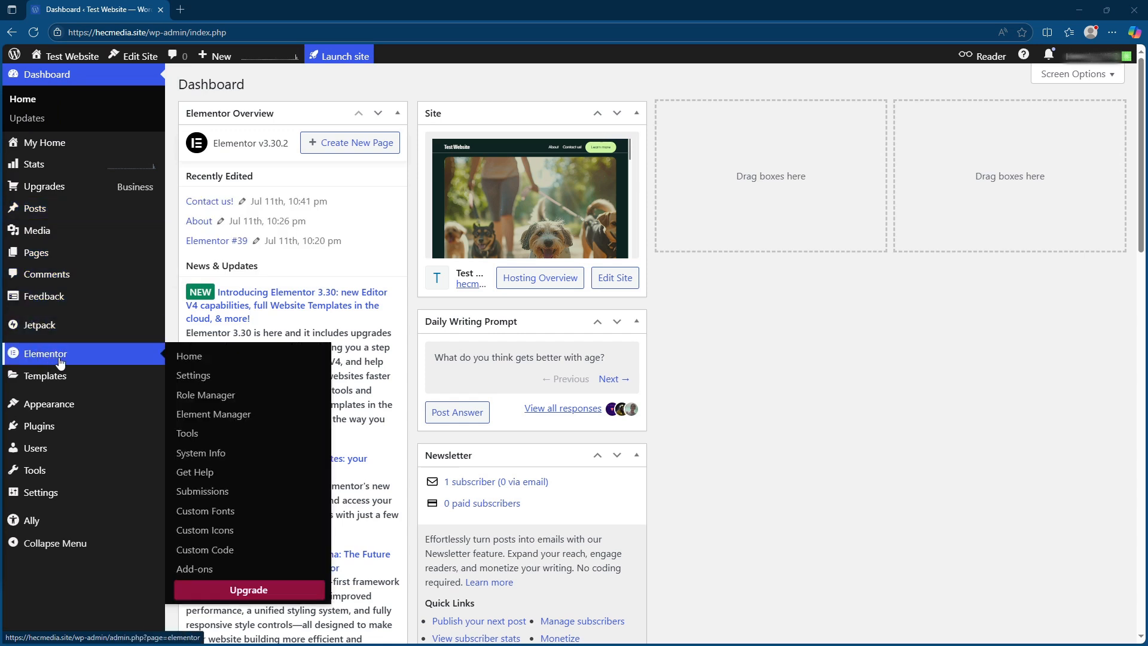
pyautogui.moveTo(194, 374)
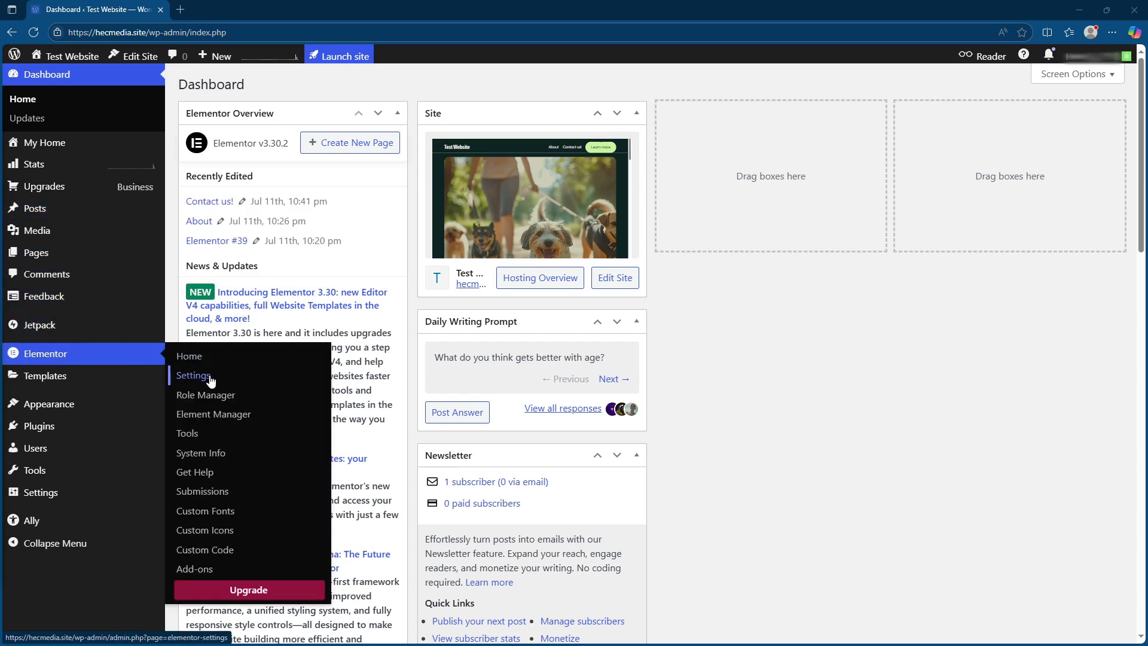
# - Go to Elementor's Settings page from the WordPress admin sidebar
pyautogui.click(194, 374)
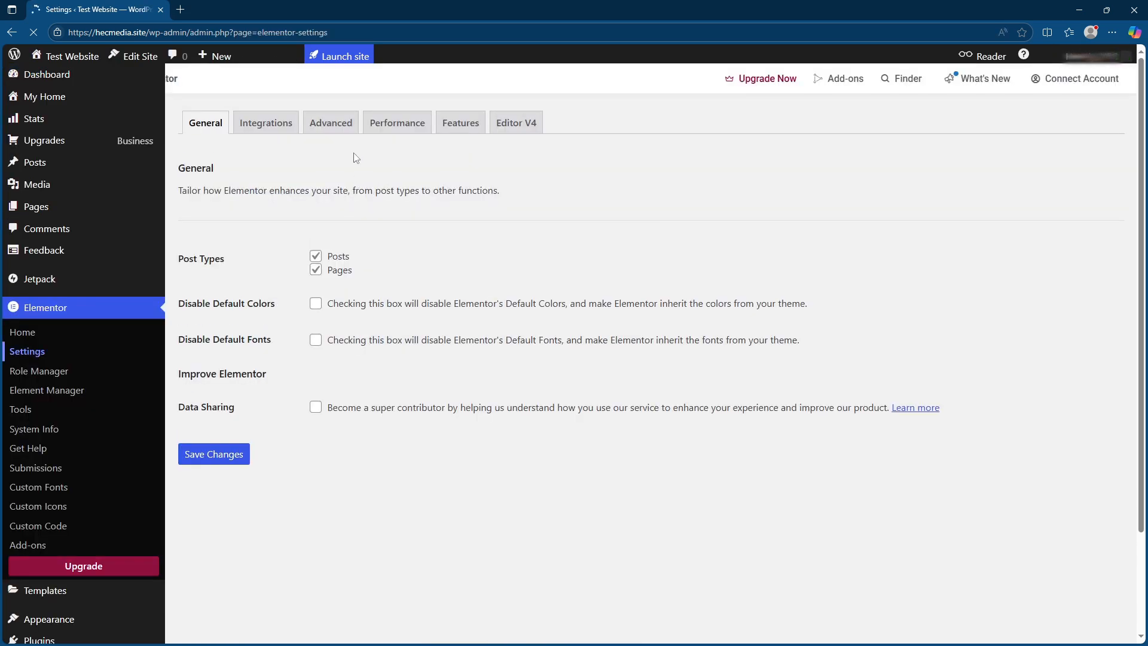
# - Set the Additional Custom Breakpoints experiment to Active under Features and save the changes
pyautogui.click(461, 122)
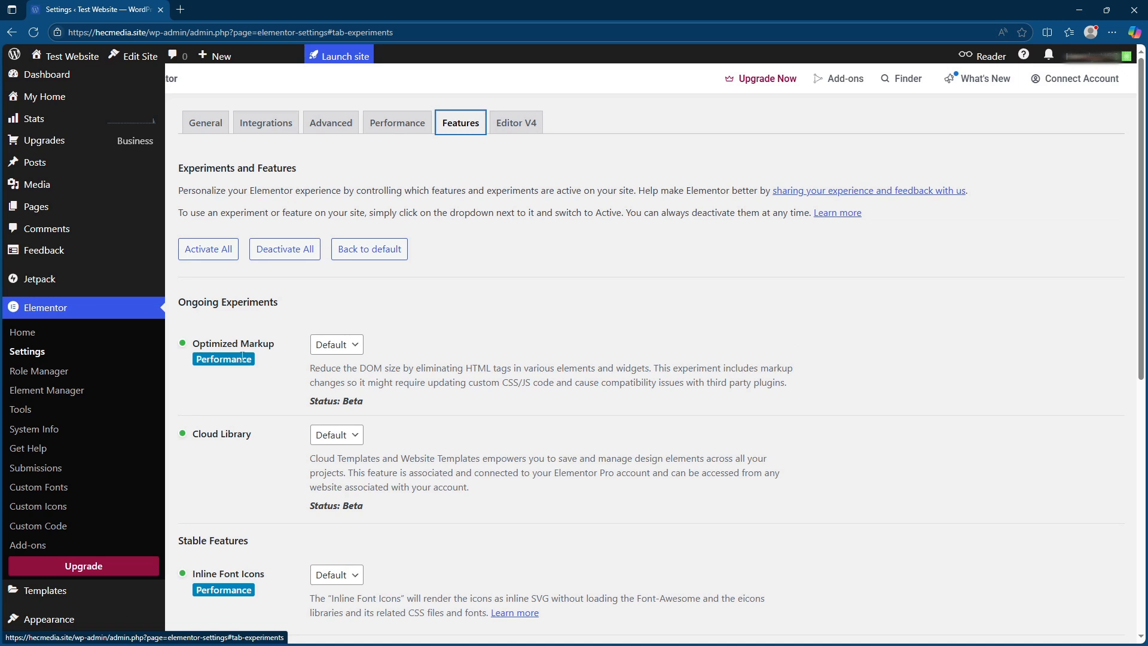
pyautogui.scroll(-3)
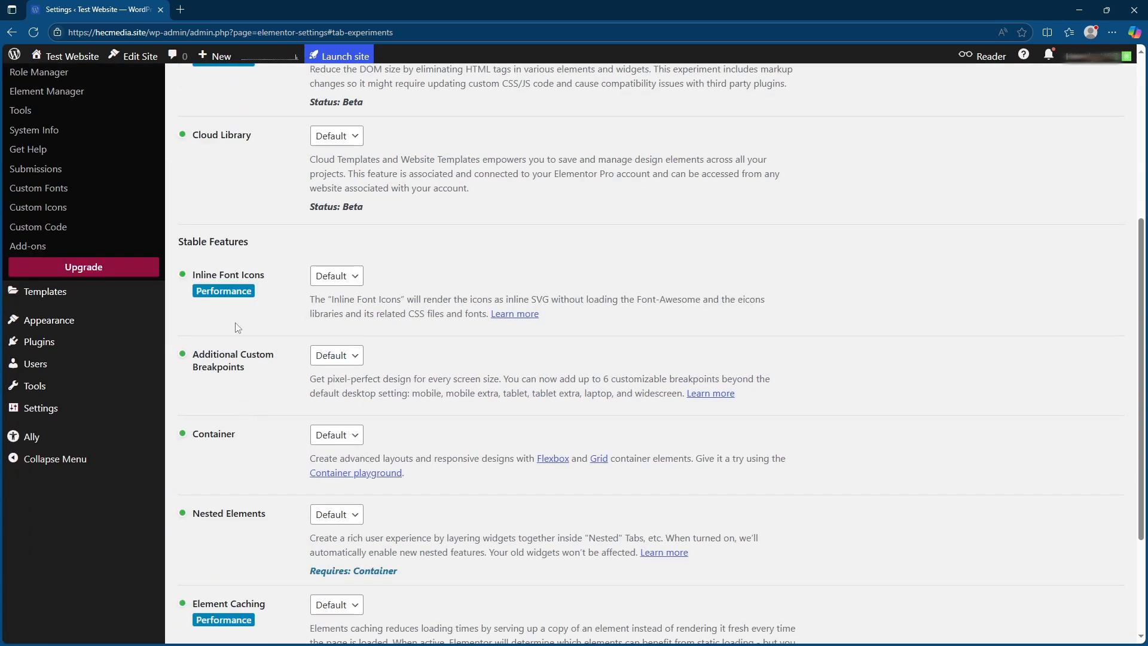
pyautogui.moveTo(220, 354); pyautogui.dragTo(220, 367)
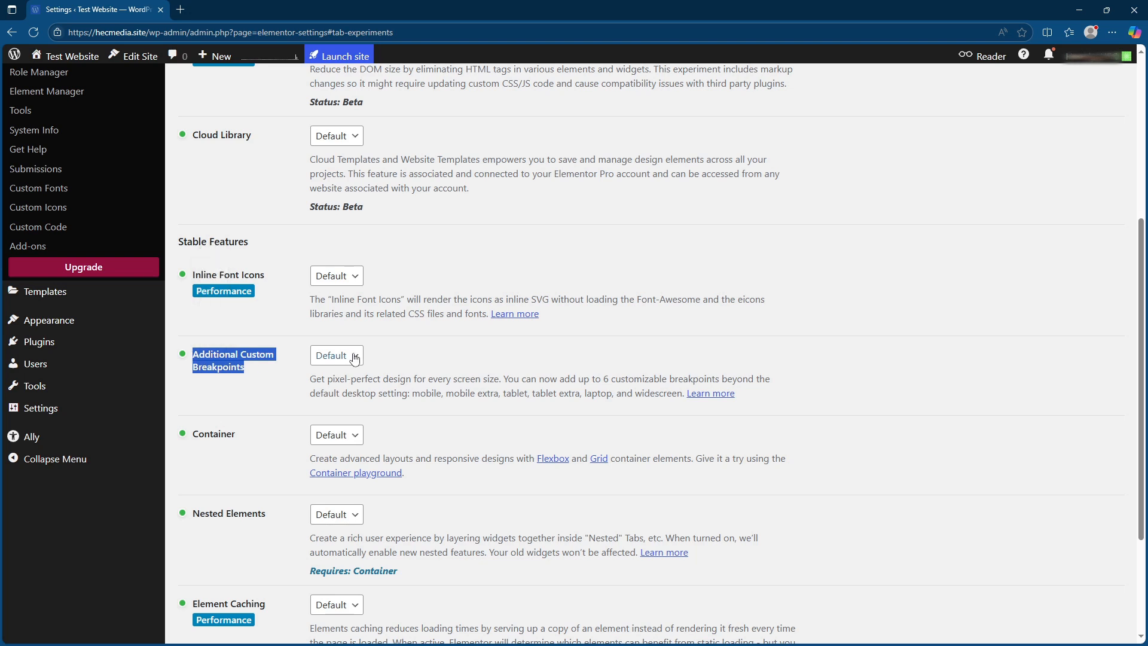
pyautogui.click(336, 355)
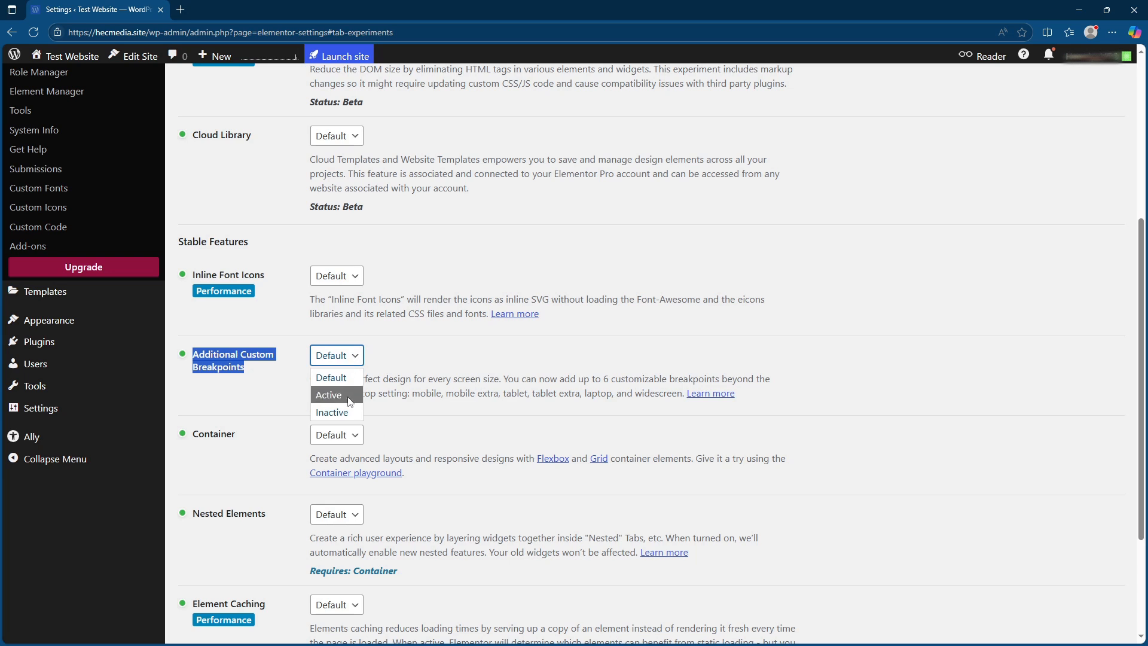
pyautogui.click(327, 394)
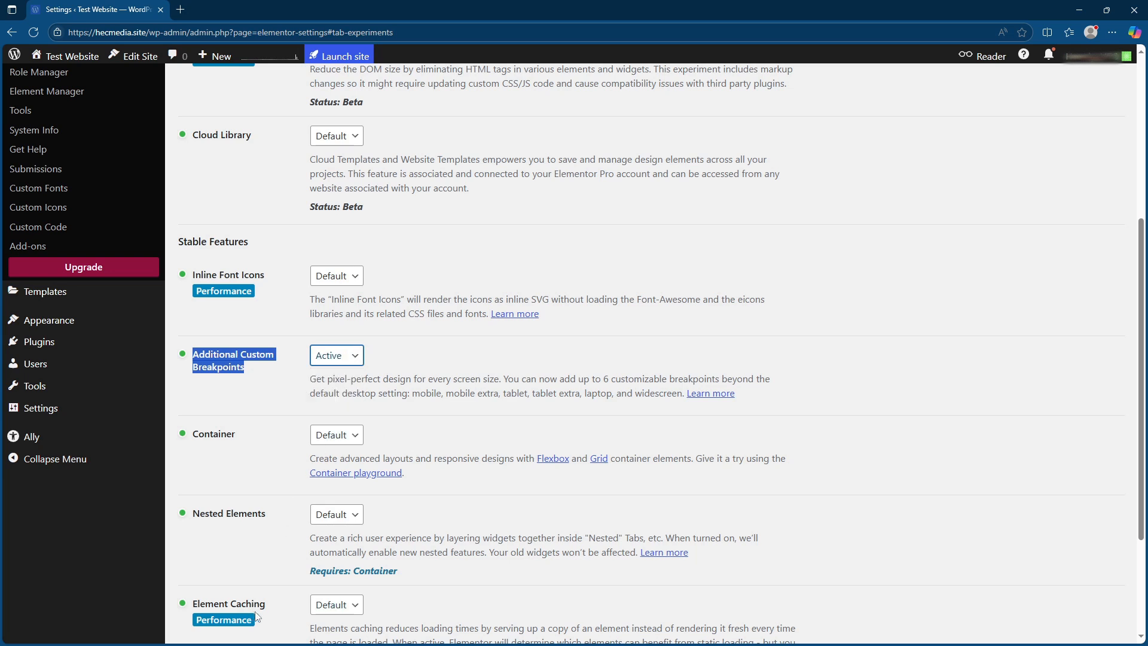
pyautogui.scroll(-3)
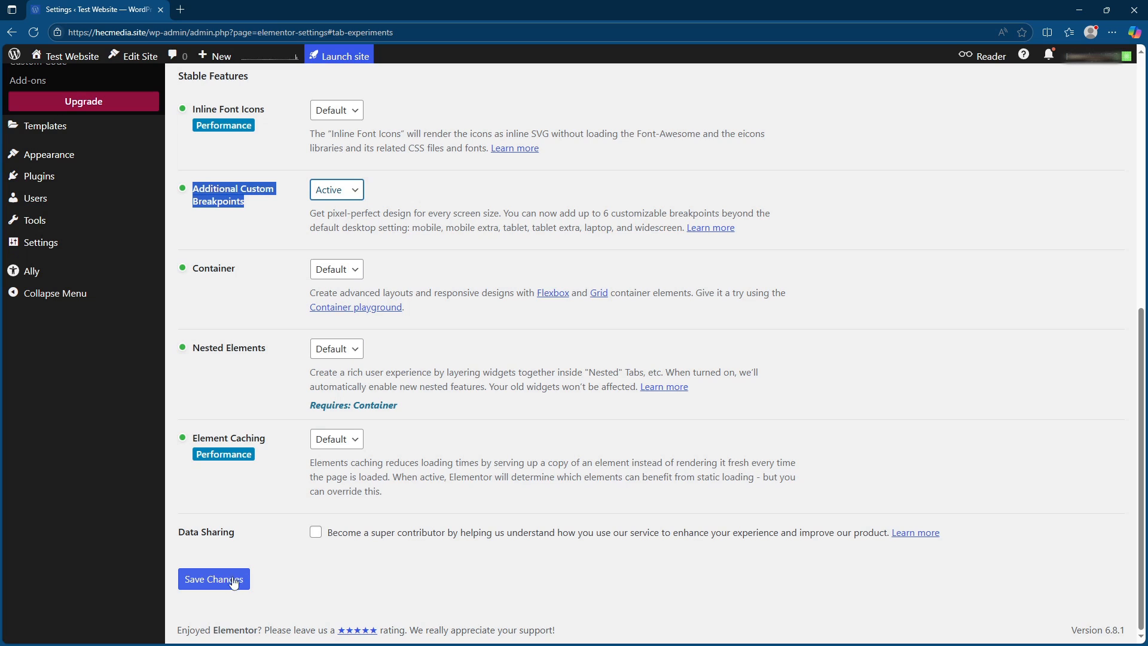
pyautogui.click(213, 578)
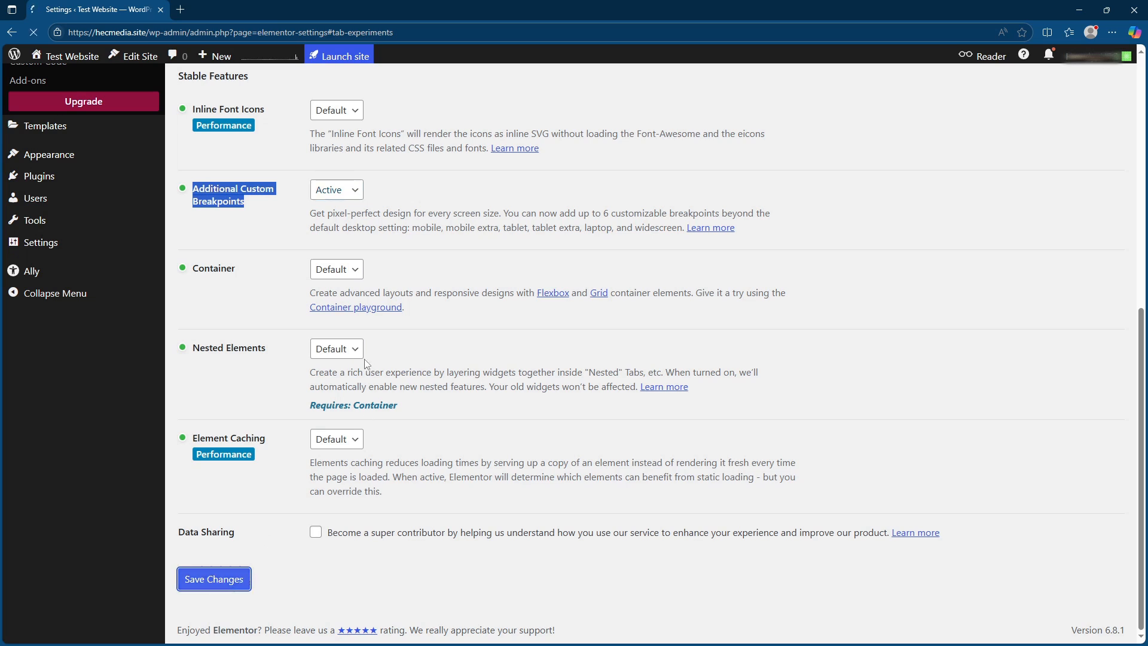
pyautogui.moveTo(209, 309)
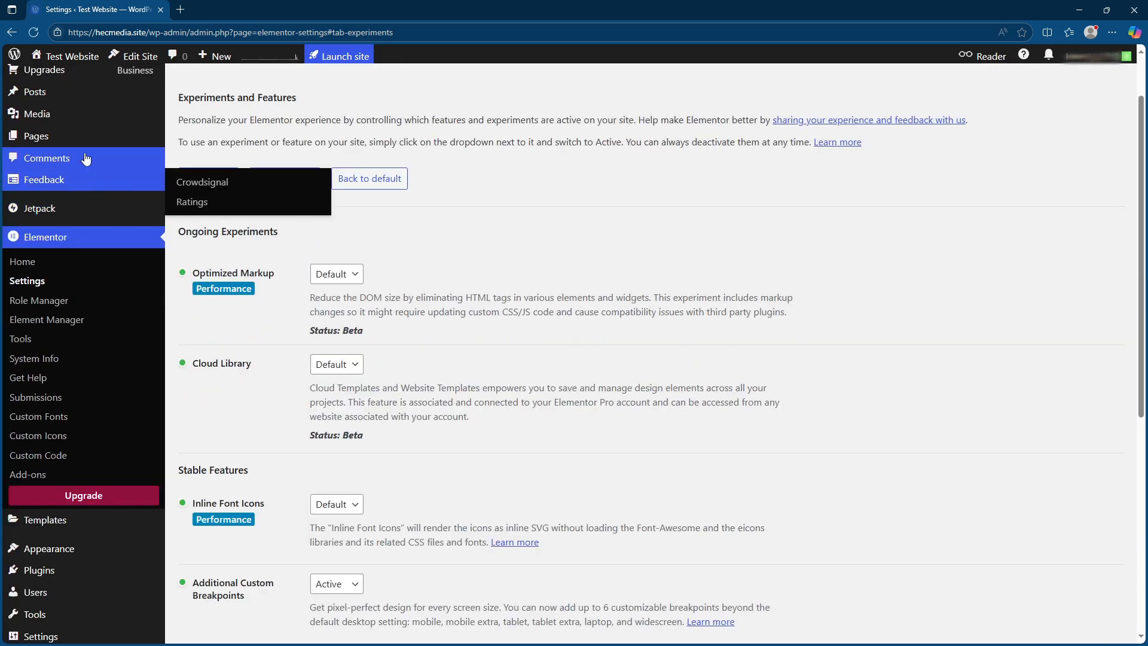
pyautogui.moveTo(36, 136)
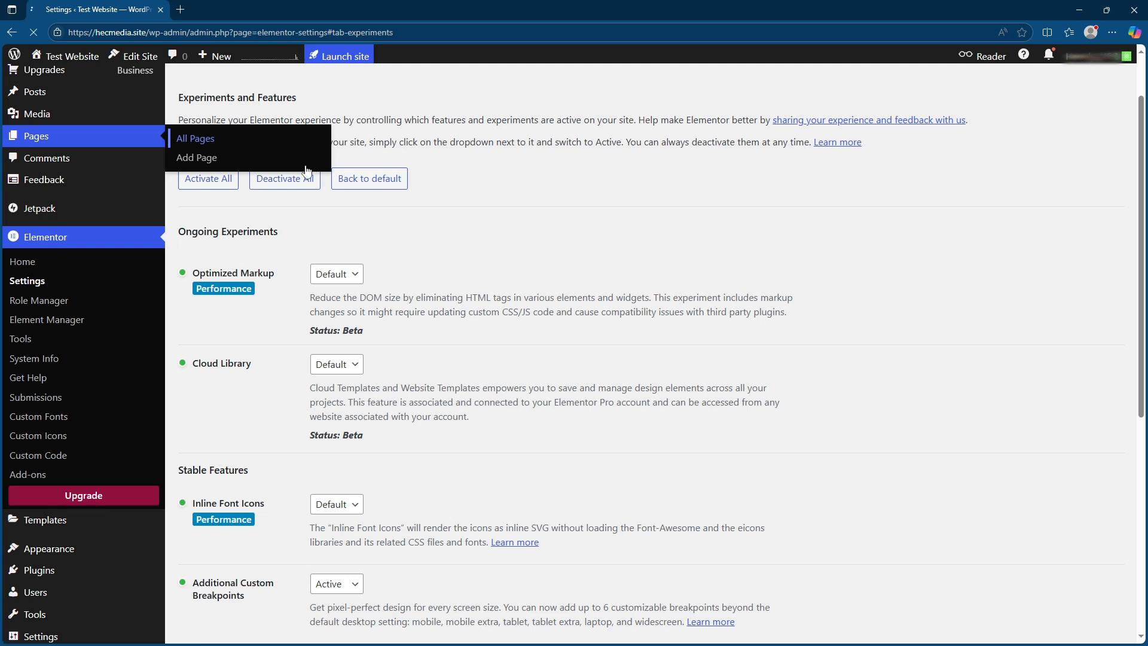
# - Go to All Pages and select the Elementor #10 draft for editing
pyautogui.click(195, 139)
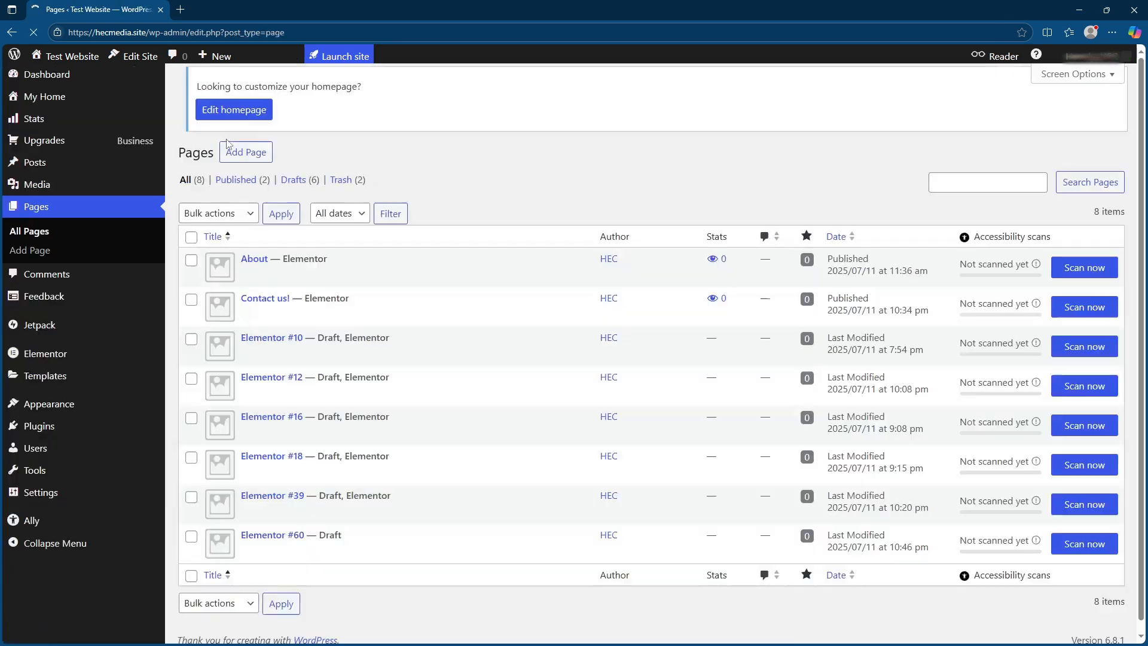
pyautogui.moveTo(253, 258)
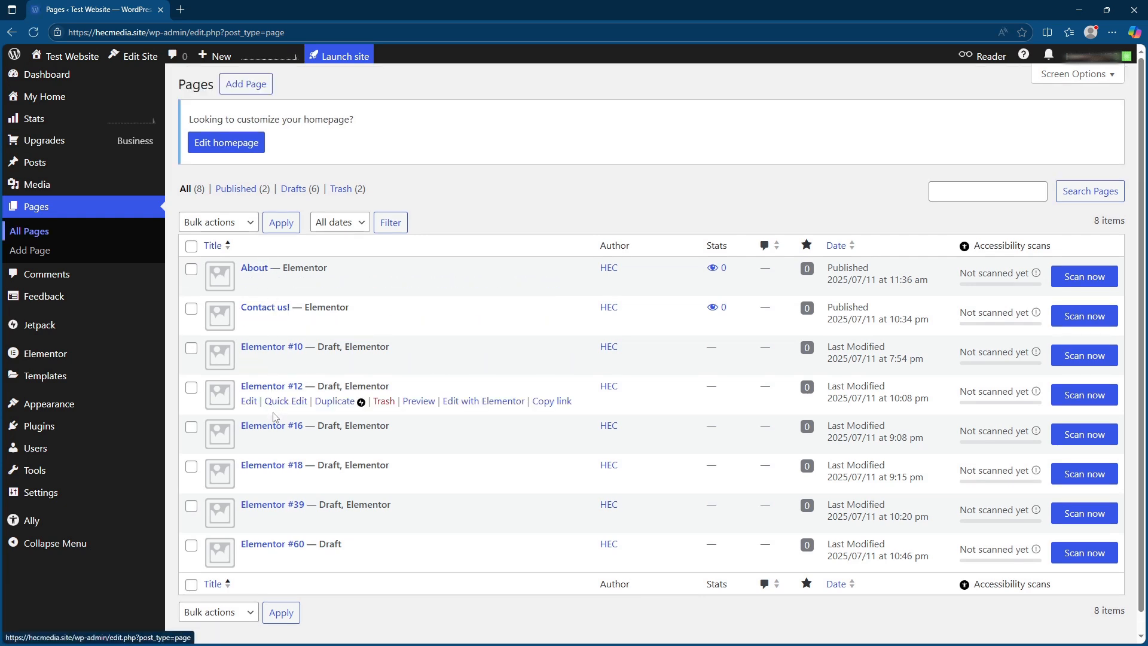
pyautogui.moveTo(273, 346)
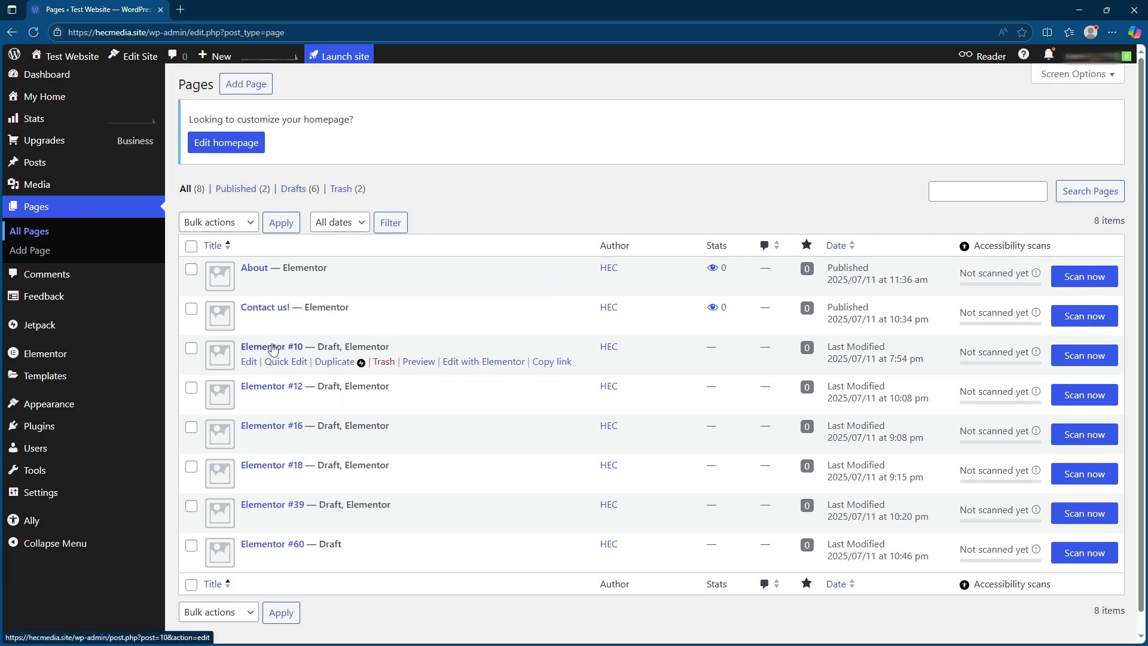
pyautogui.click(270, 346)
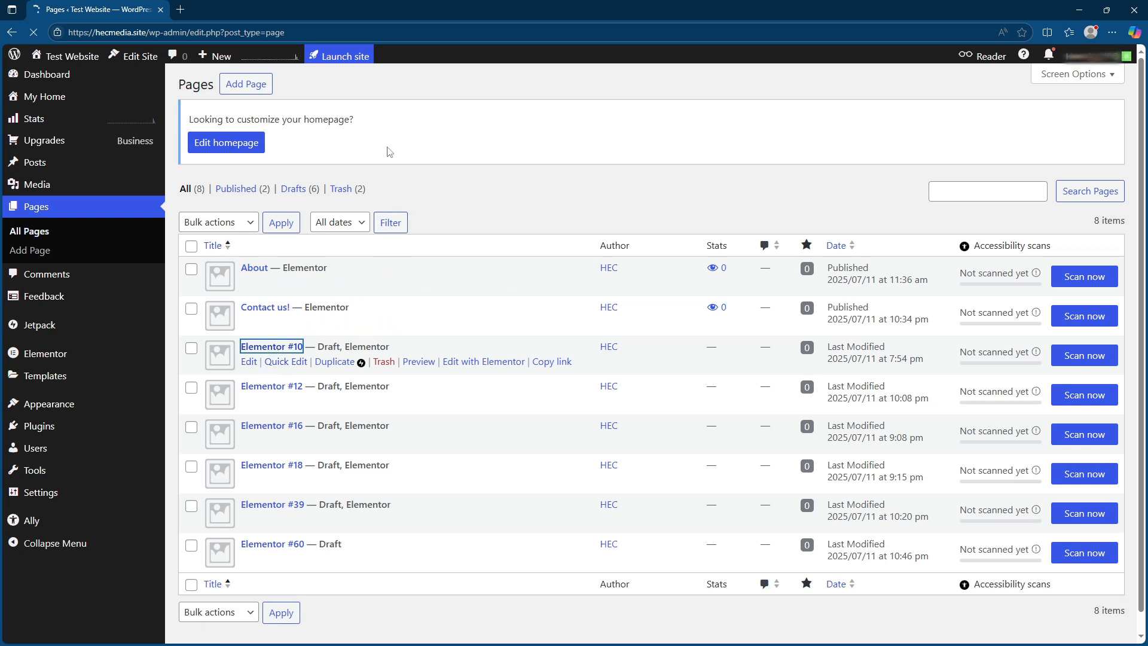
# - Launch the Elementor #10 draft in the Elementor editor via Edit with Elementor
pyautogui.click(271, 347)
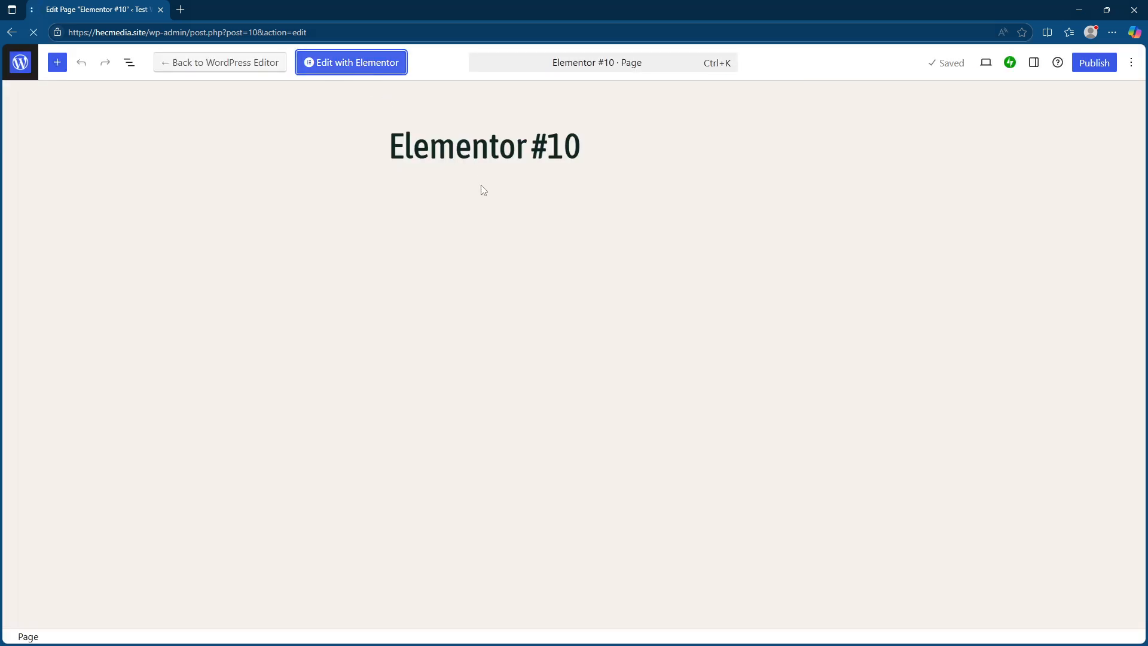
pyautogui.click(352, 62)
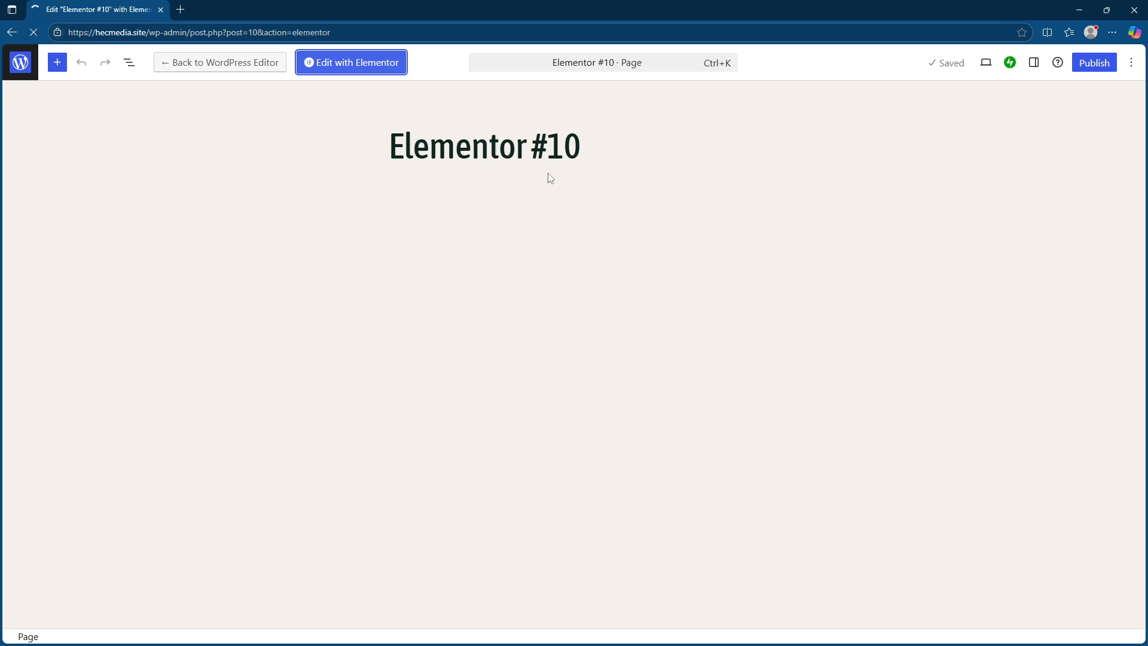
pyautogui.click(351, 62)
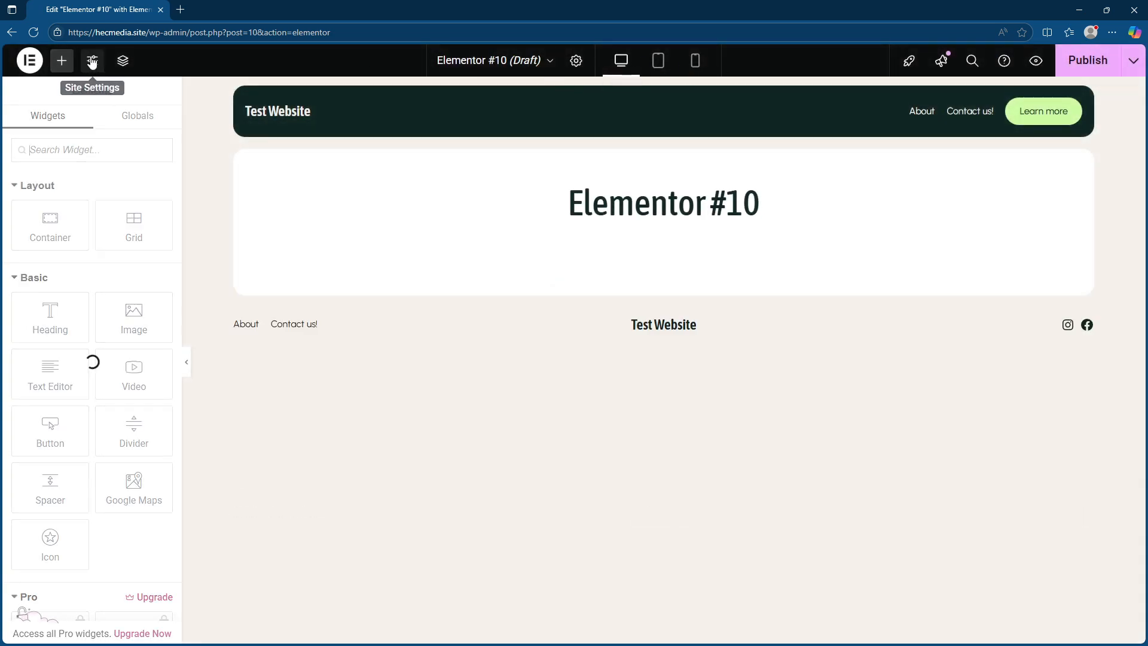
# - Expand the Breakpoints section under Site Settings > Layout to show the active breakpoints
pyautogui.click(92, 60)
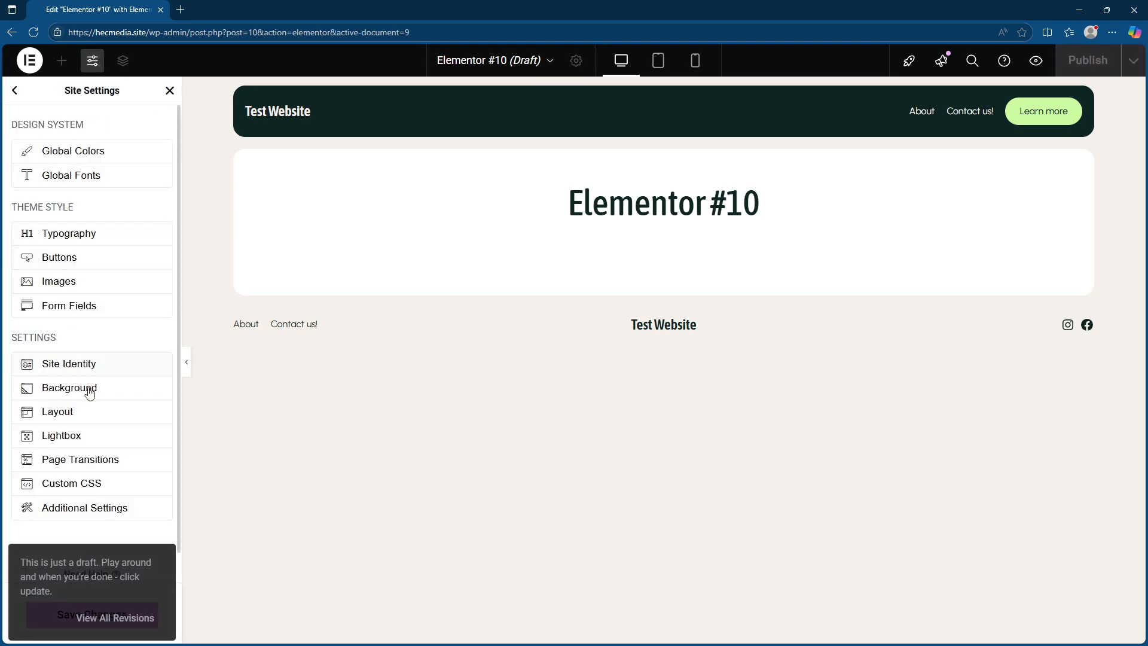
pyautogui.click(58, 411)
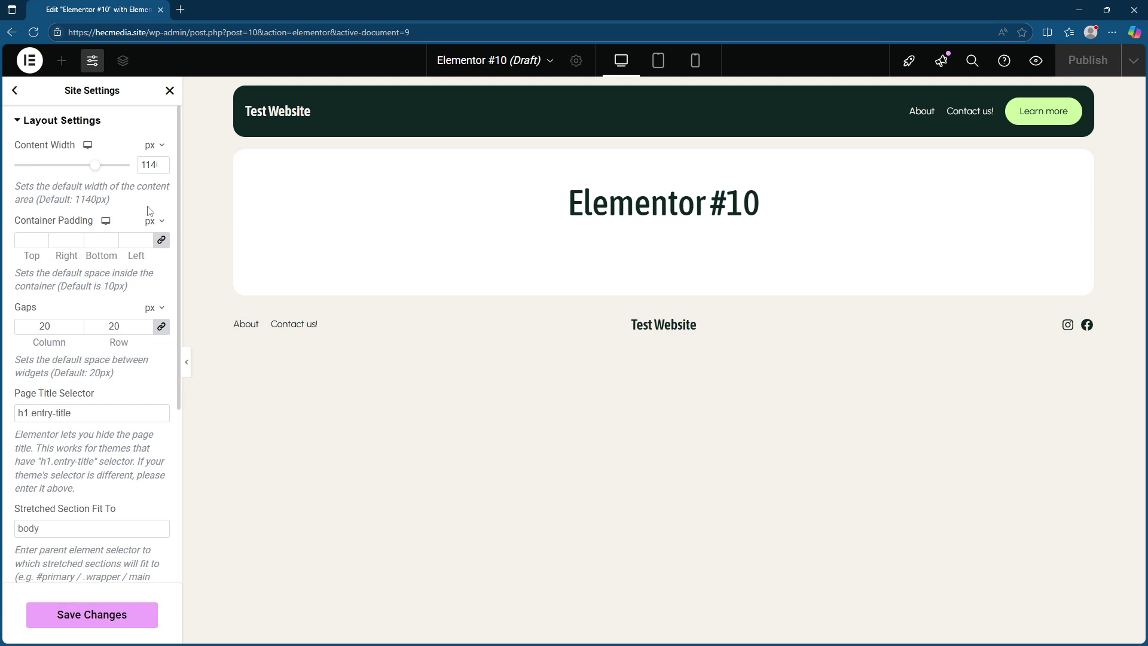
pyautogui.scroll(-3)
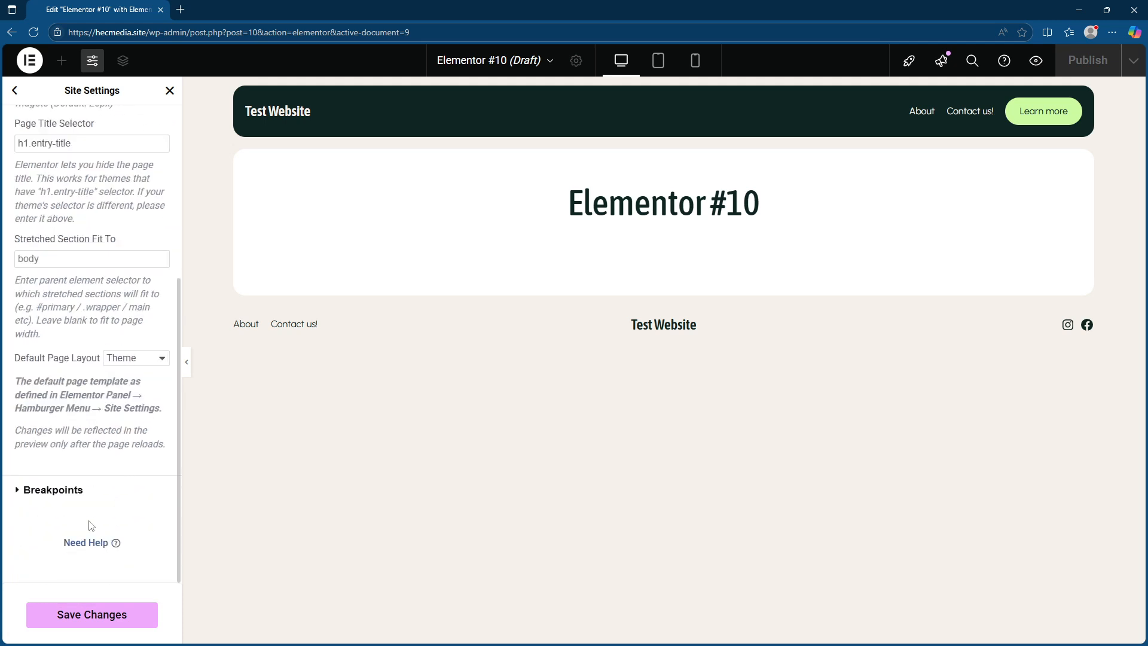
pyautogui.click(50, 490)
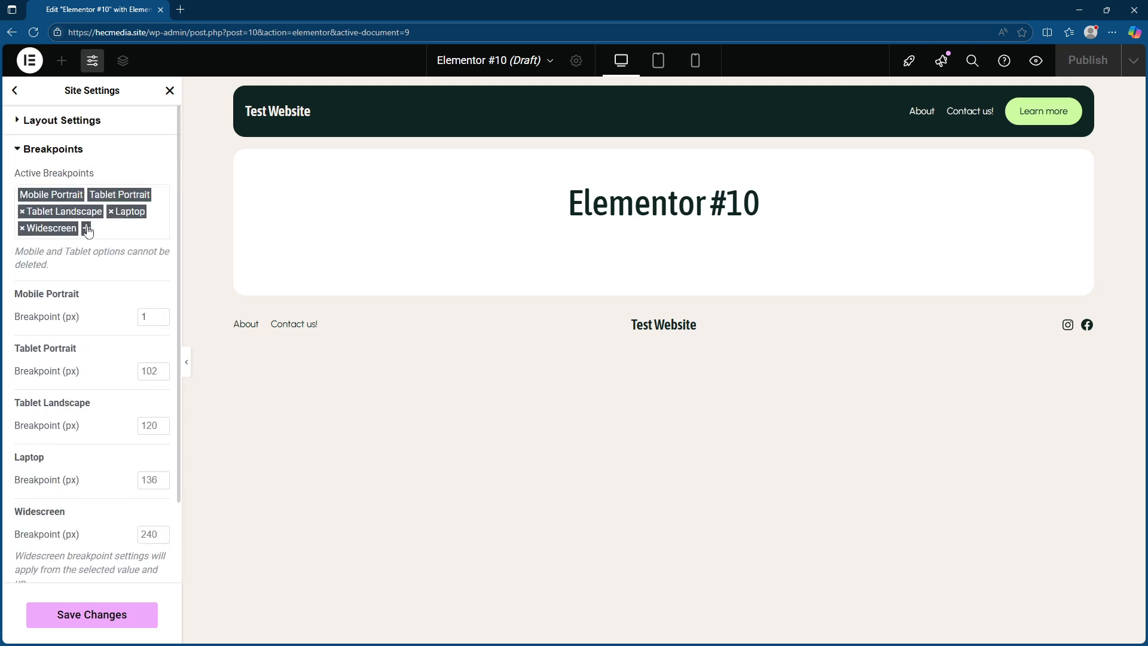
pyautogui.click(86, 227)
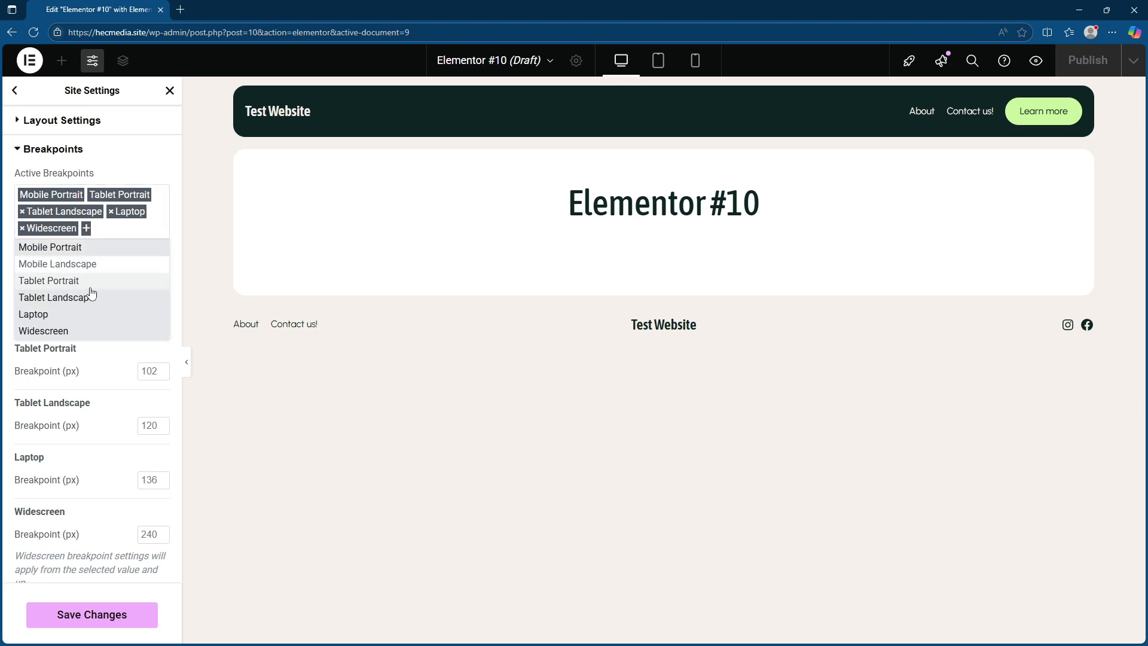
pyautogui.click(24, 227)
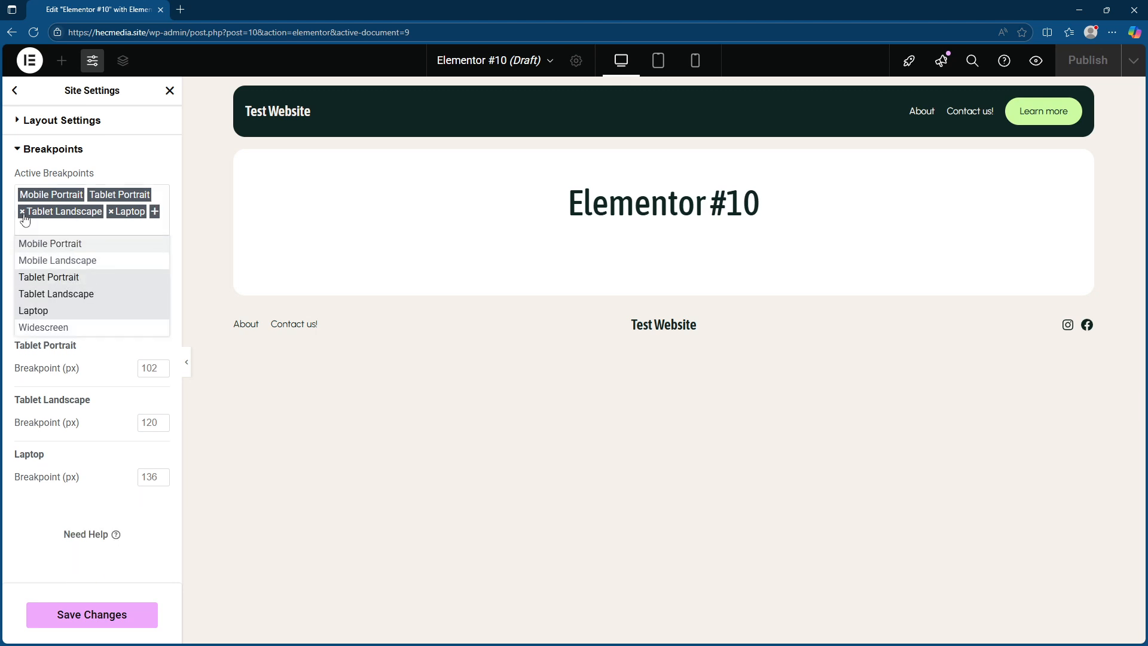
pyautogui.click(21, 211)
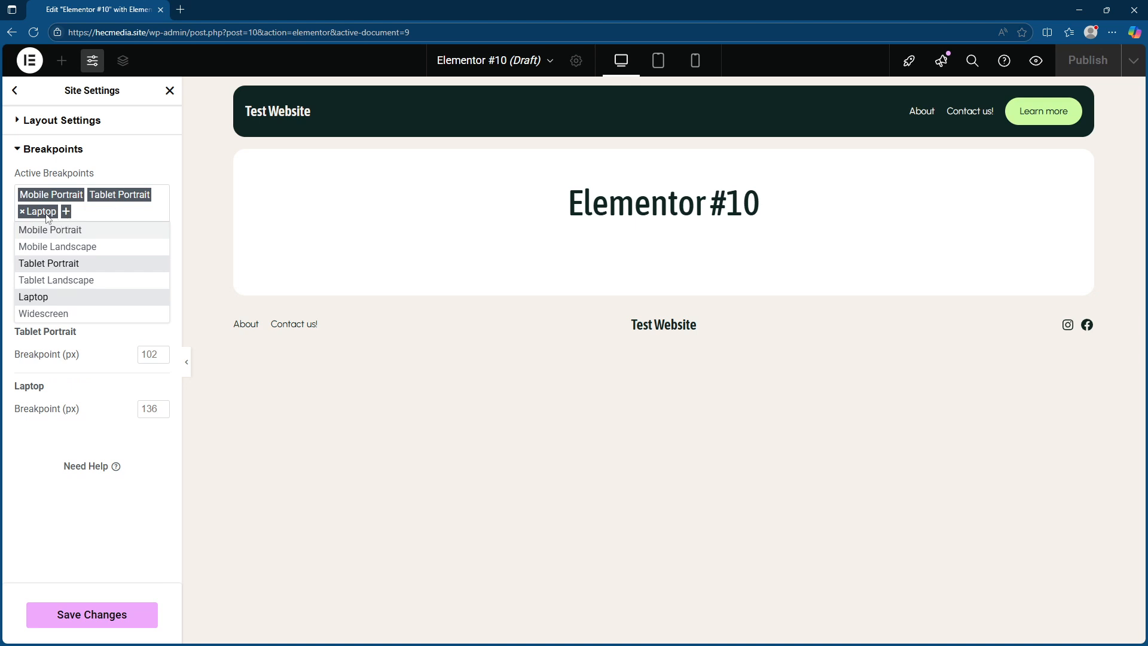
pyautogui.moveTo(70, 285)
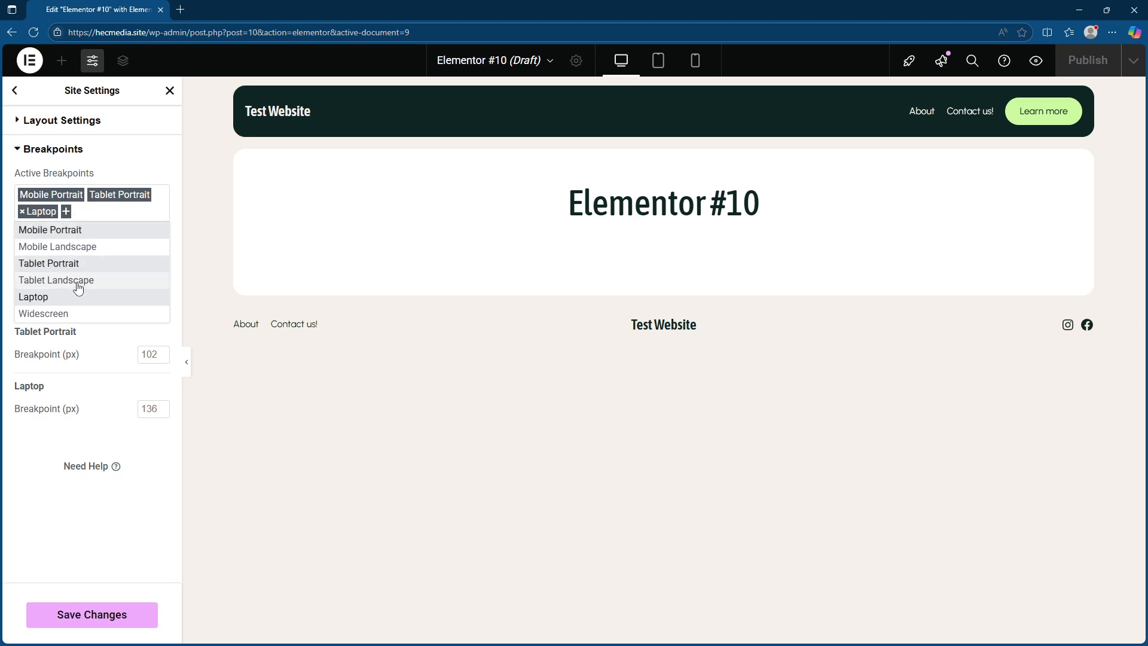
pyautogui.click(55, 280)
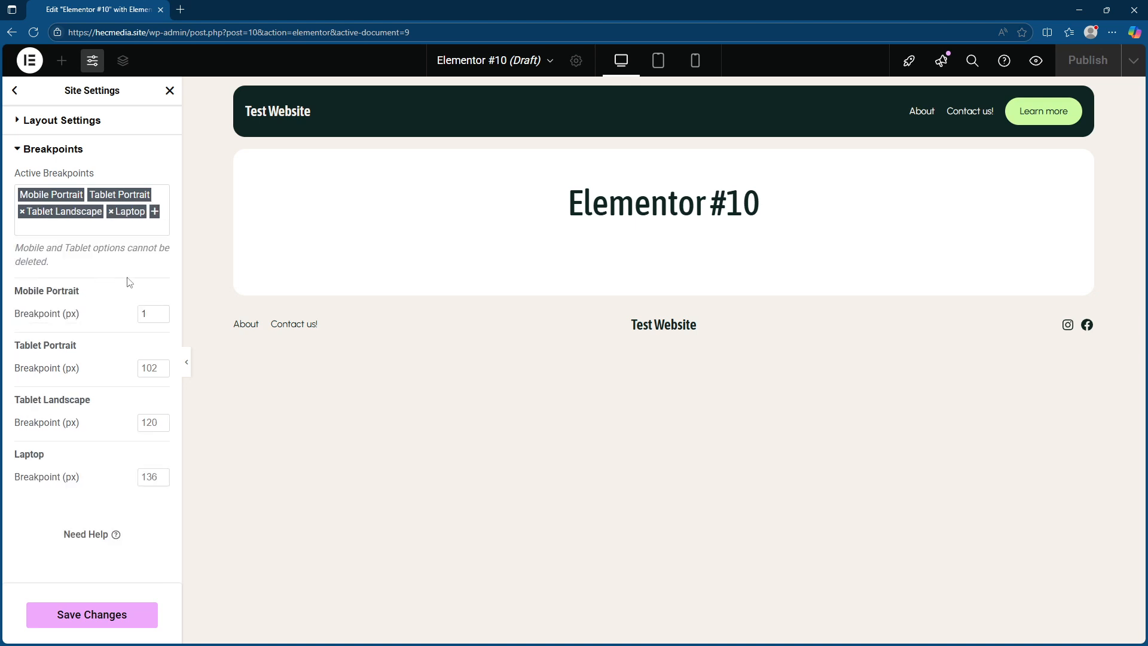
pyautogui.click(153, 210)
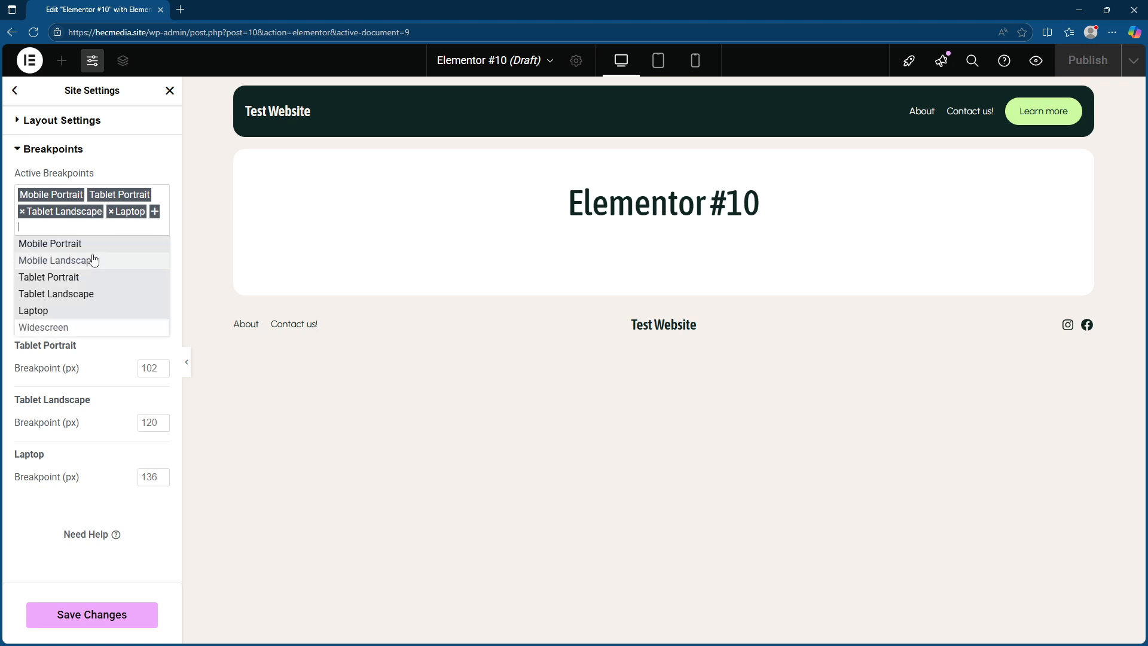
pyautogui.moveTo(77, 328)
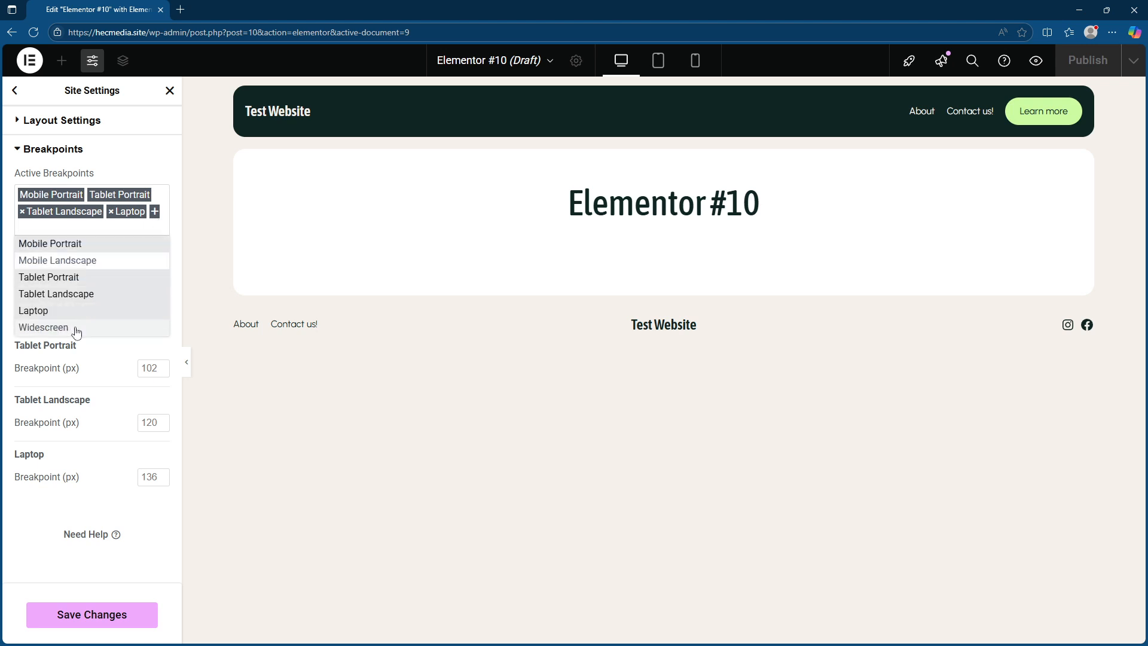
pyautogui.click(43, 326)
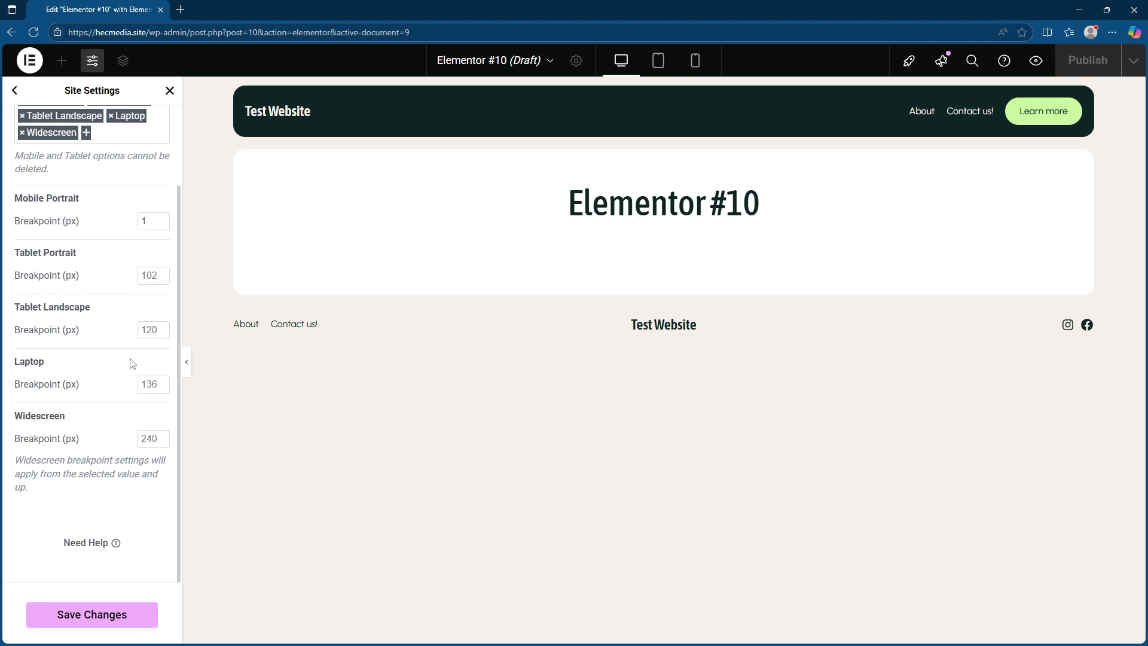
pyautogui.click(151, 275)
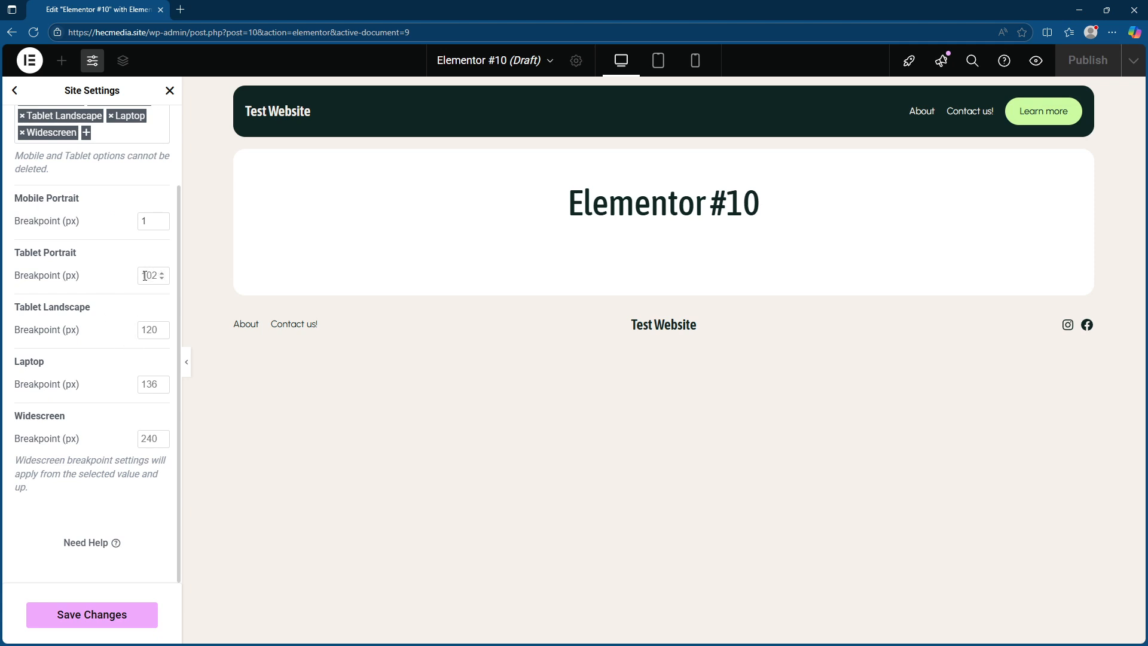
pyautogui.click(149, 274)
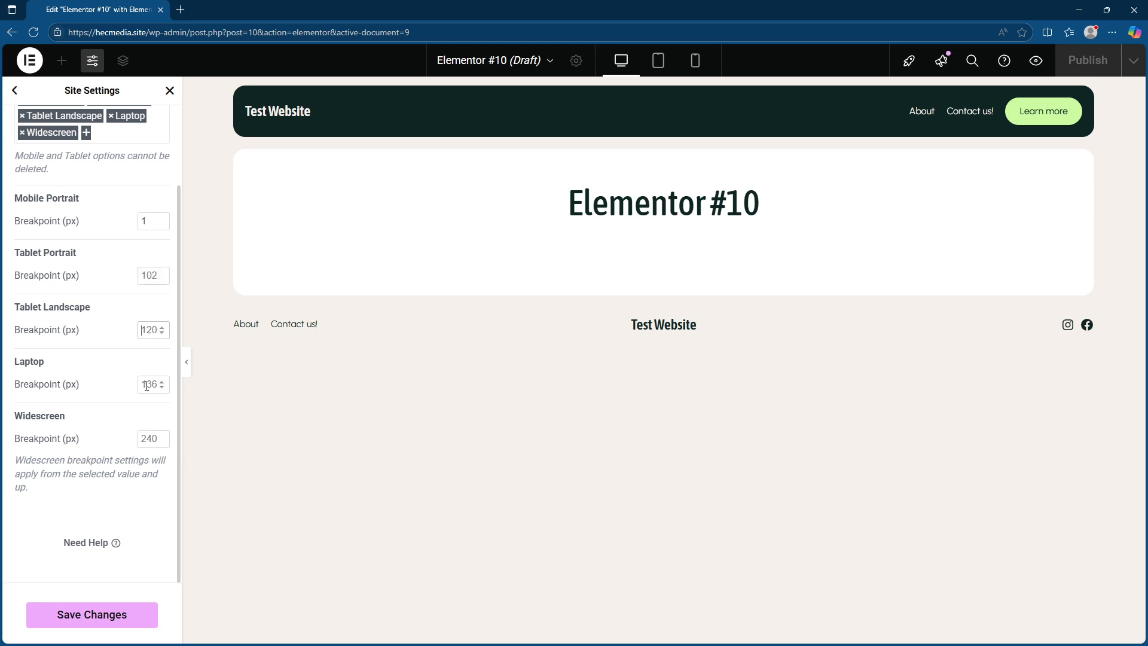
pyautogui.moveTo(235, 490)
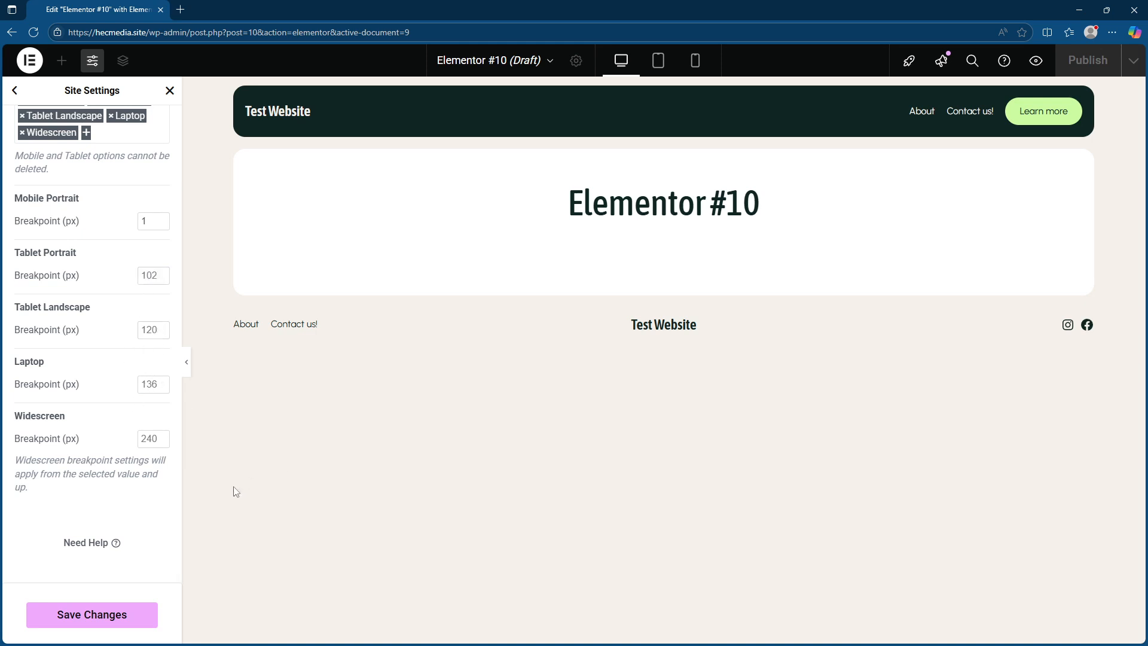
pyautogui.moveTo(133, 610)
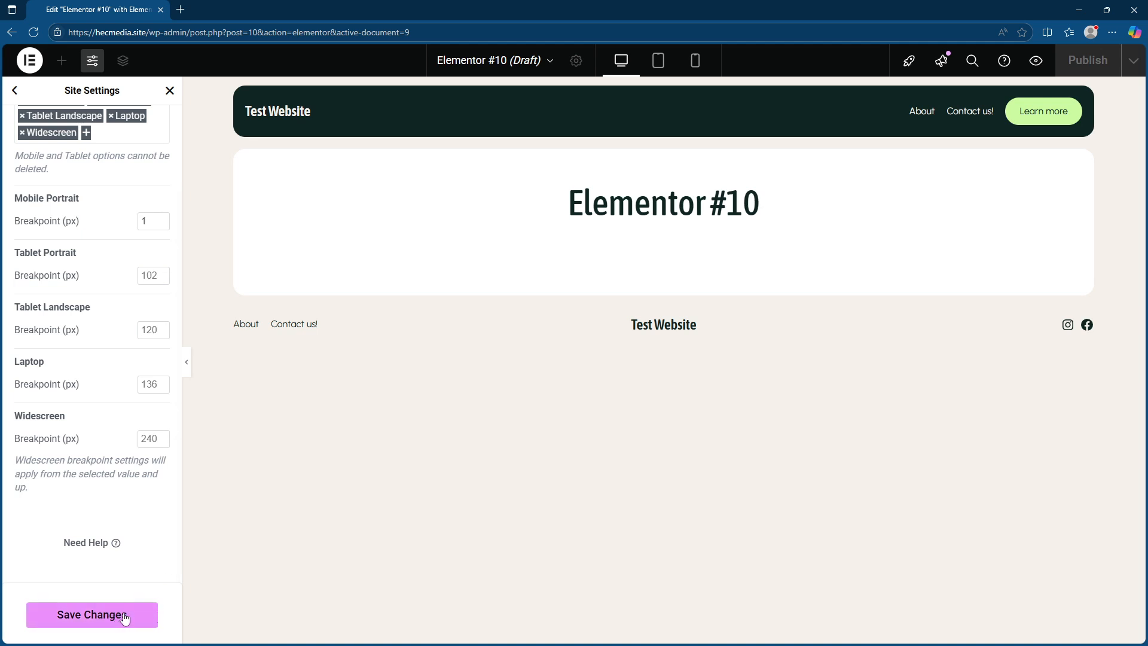
# - Save the breakpoint changes and reload the Elementor editor with Reload Now
pyautogui.click(92, 615)
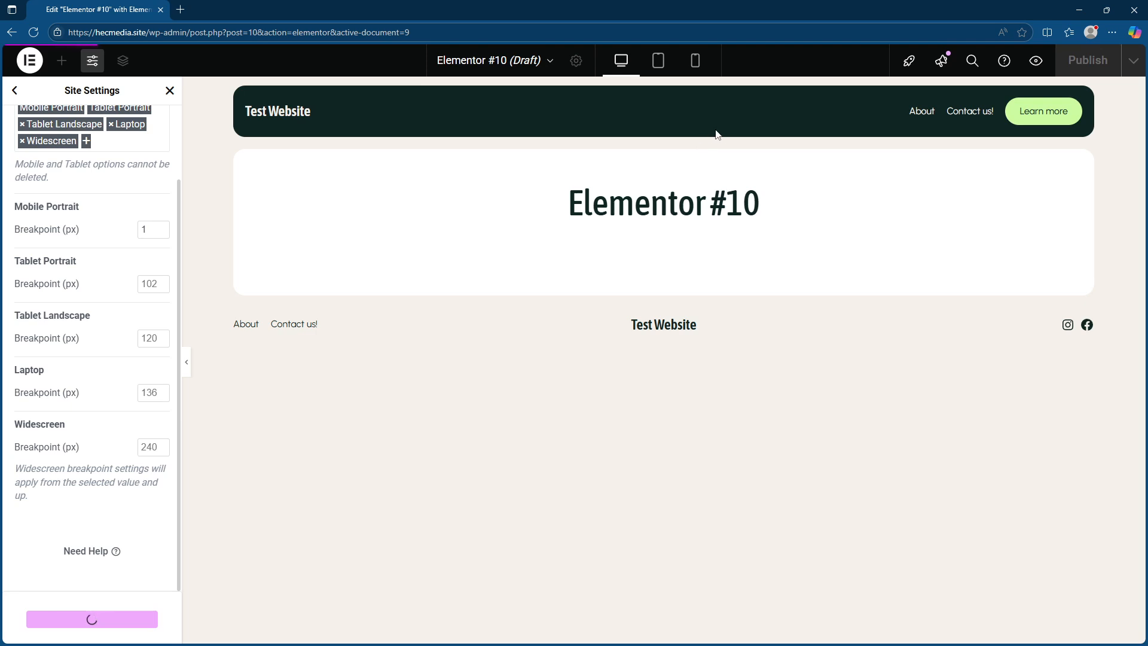
pyautogui.moveTo(704, 127)
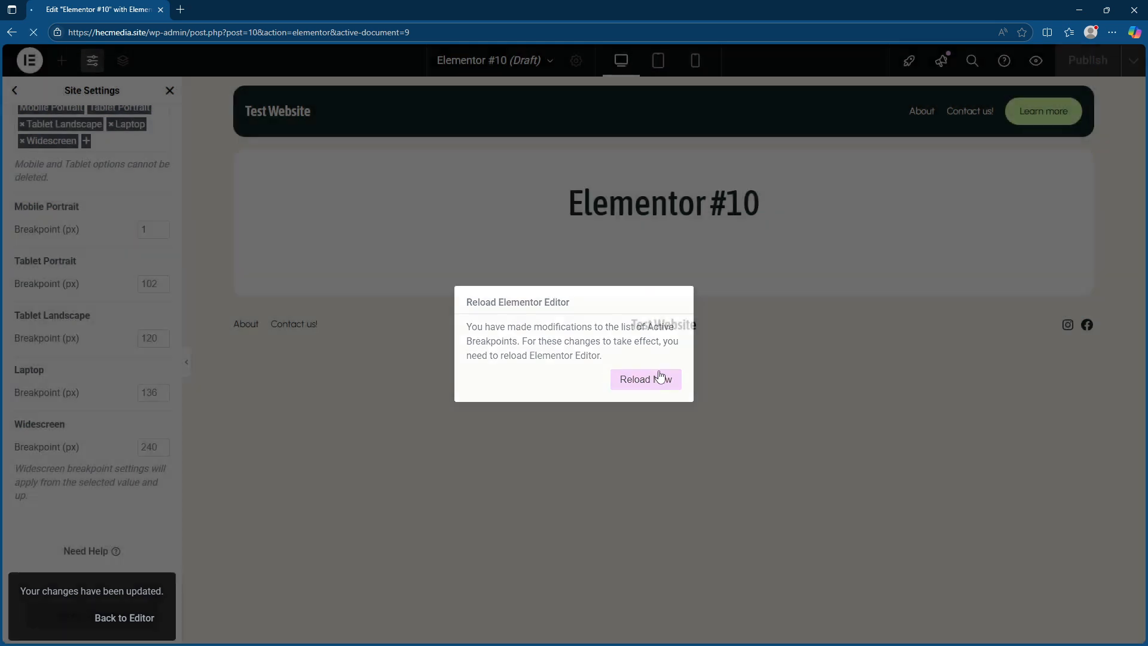
pyautogui.click(646, 379)
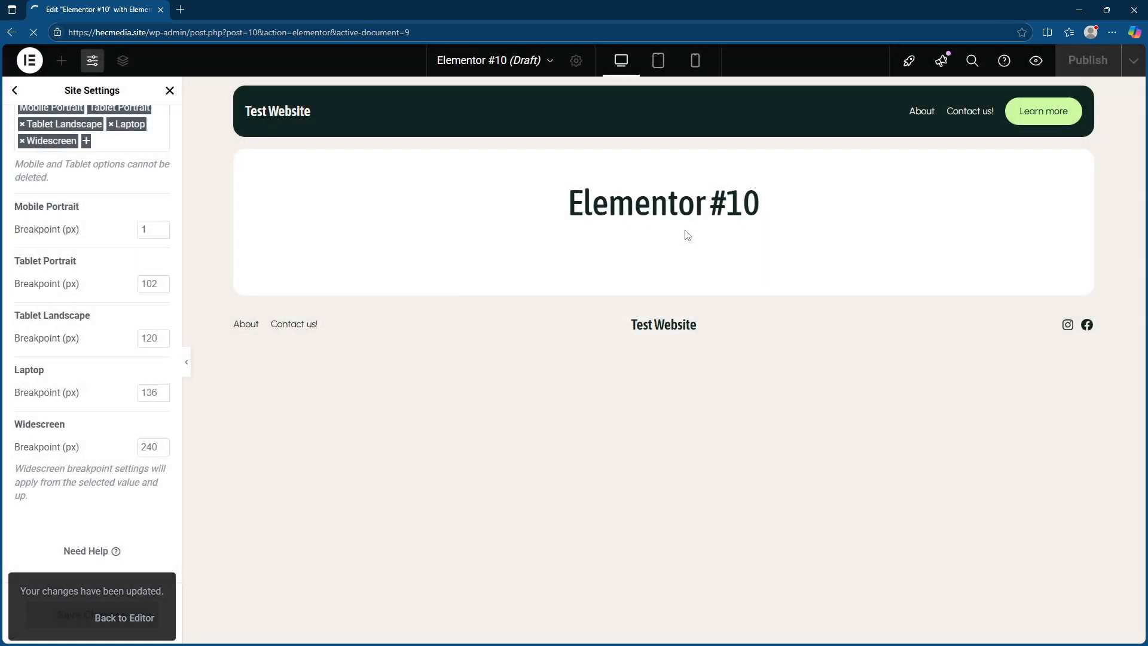
pyautogui.click(123, 617)
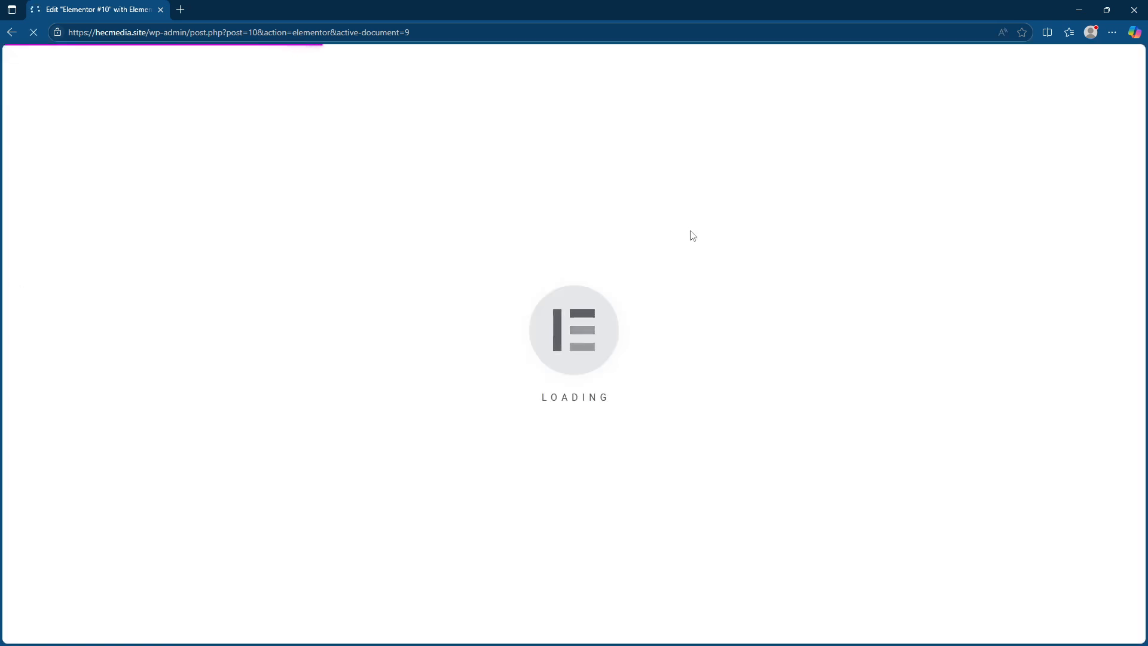